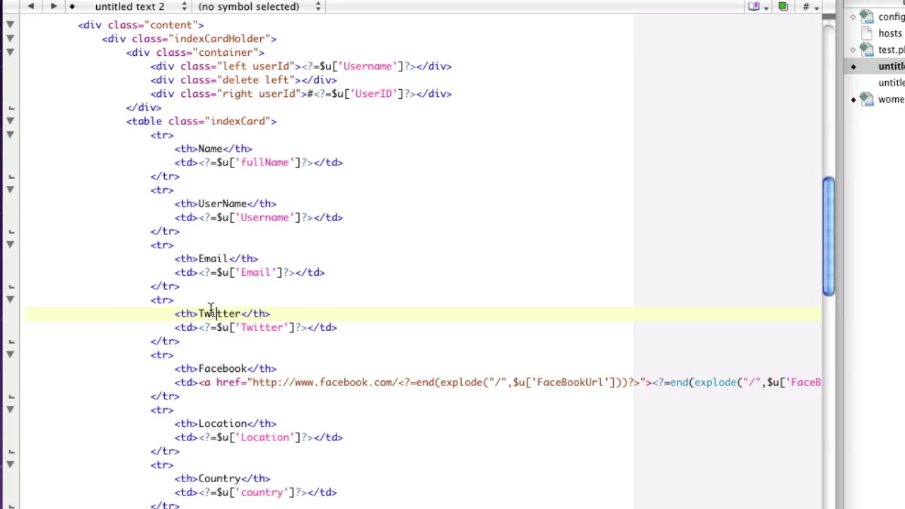
pyautogui.moveTo(203, 178)
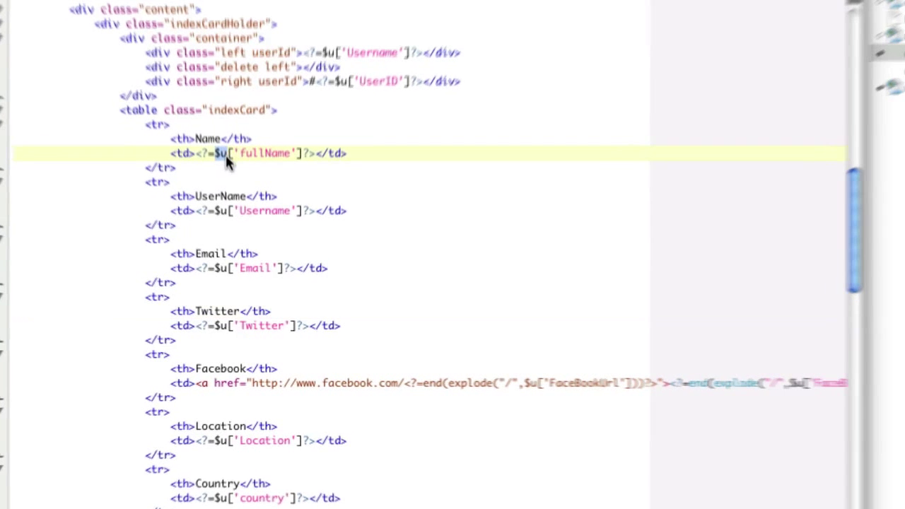
# - Select the whole fullName td line in the Name row to duplicate it
pyautogui.scroll(-3)
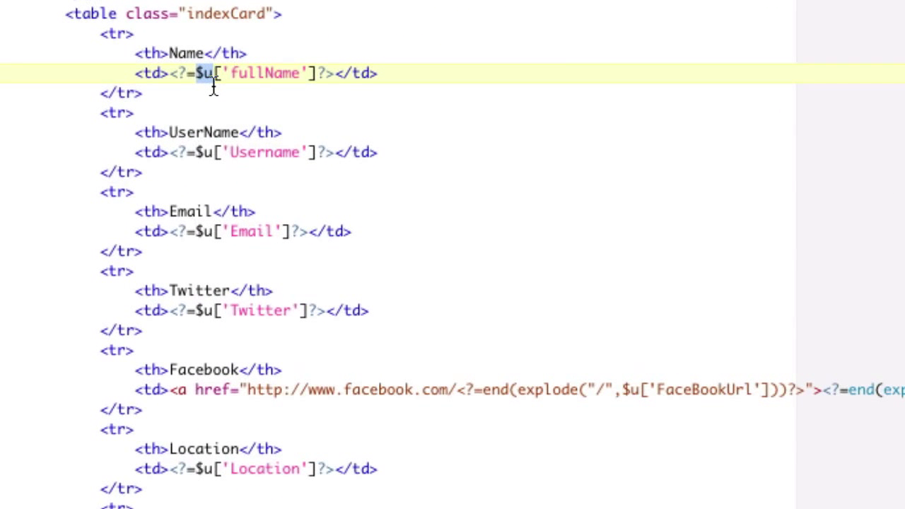
pyautogui.moveTo(120, 29)
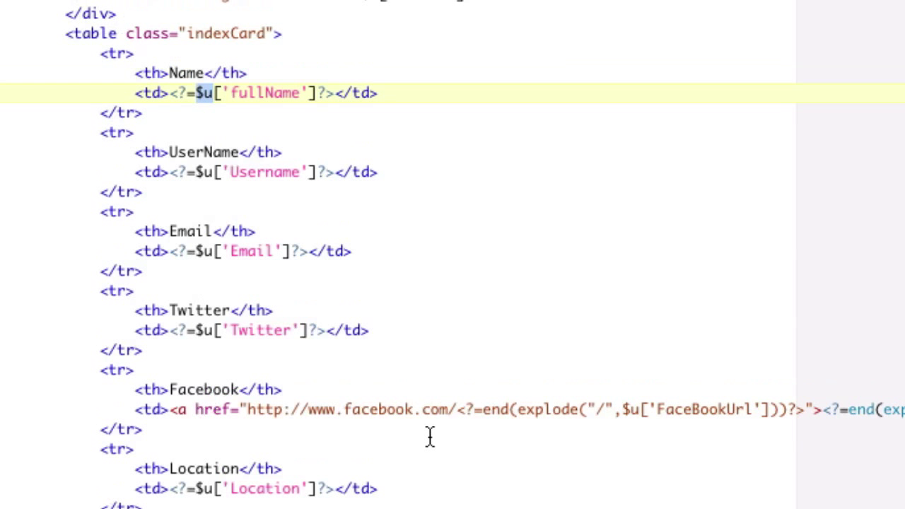
pyautogui.scroll(-3)
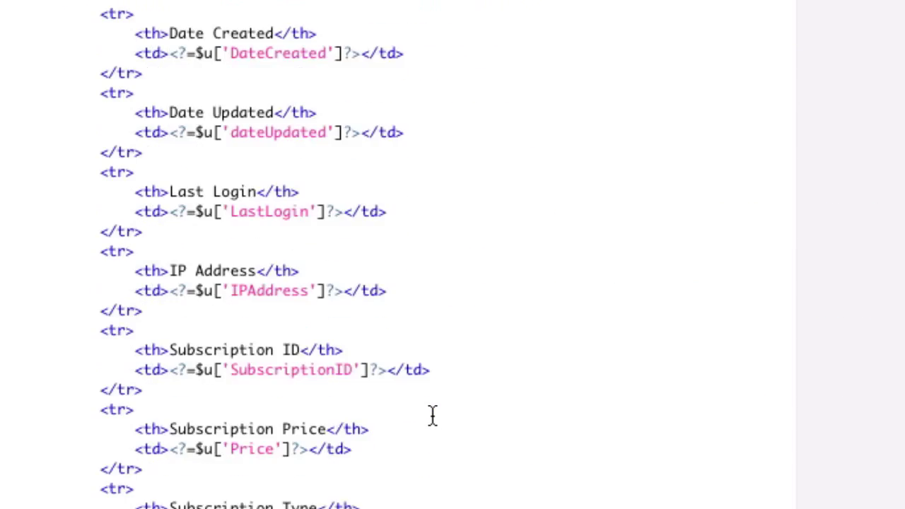
pyautogui.scroll(3)
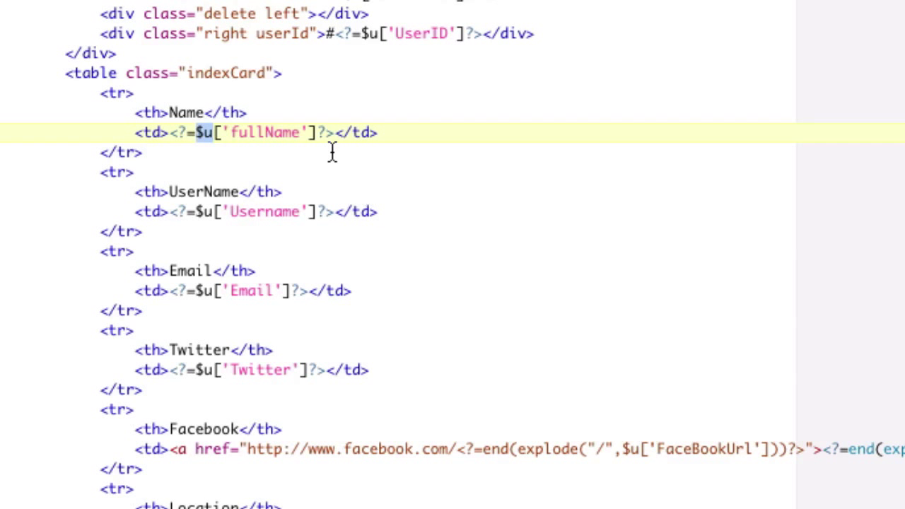
pyautogui.tripleClick(255, 133)
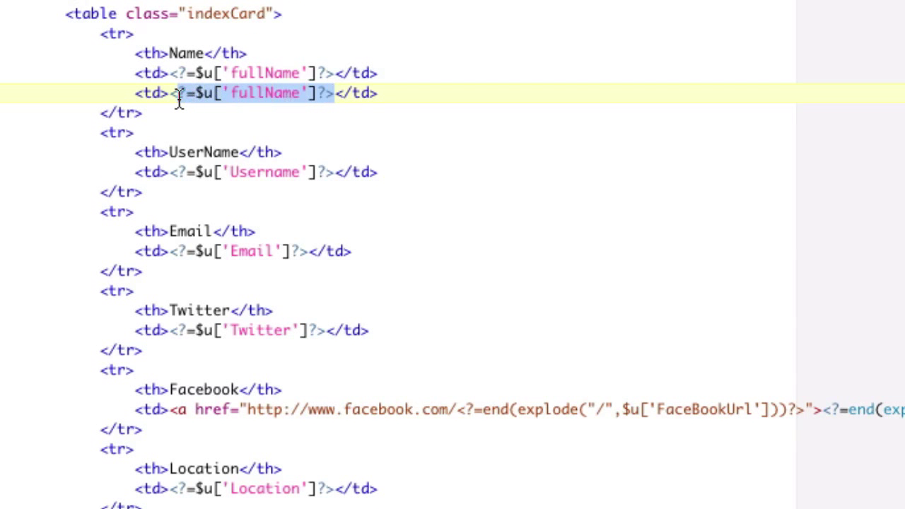
# - Rewrite the copy as <input type="text" name="fullName" value="<?=$u['fullName']?>"/>
pyautogui.write('<inpt')
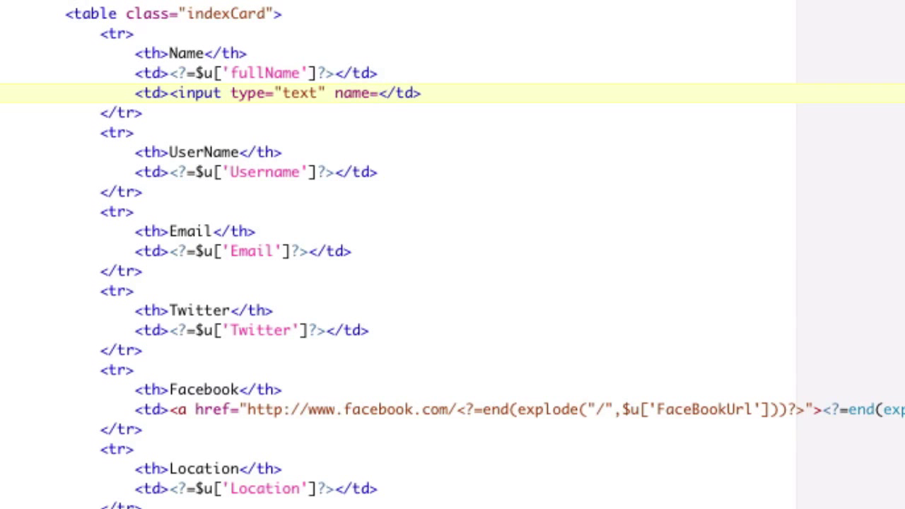
pyautogui.write('"fullName"')
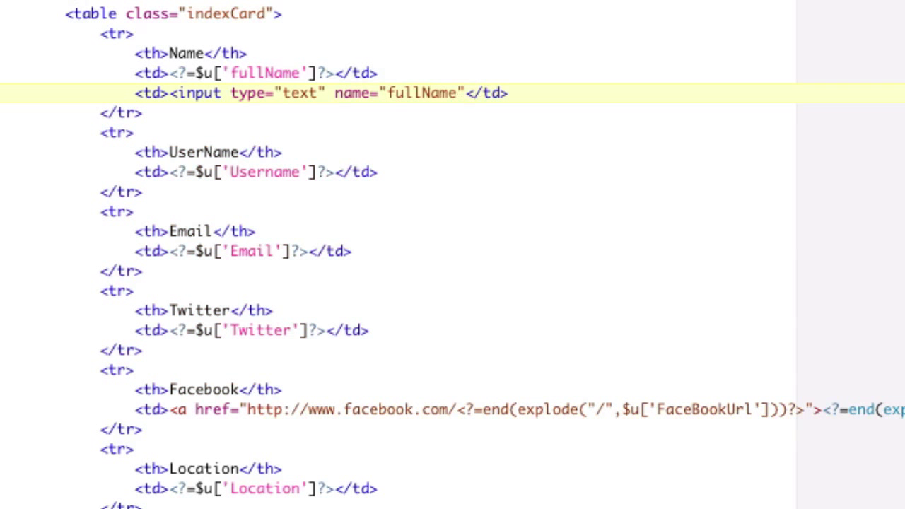
pyautogui.write('valuye')
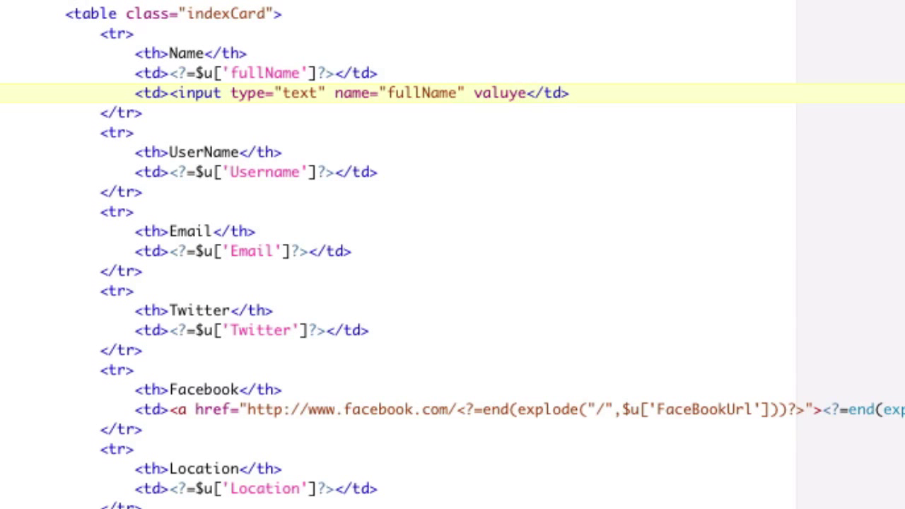
pyautogui.write('value="<?=$u[\'fullName\']?>"/>')
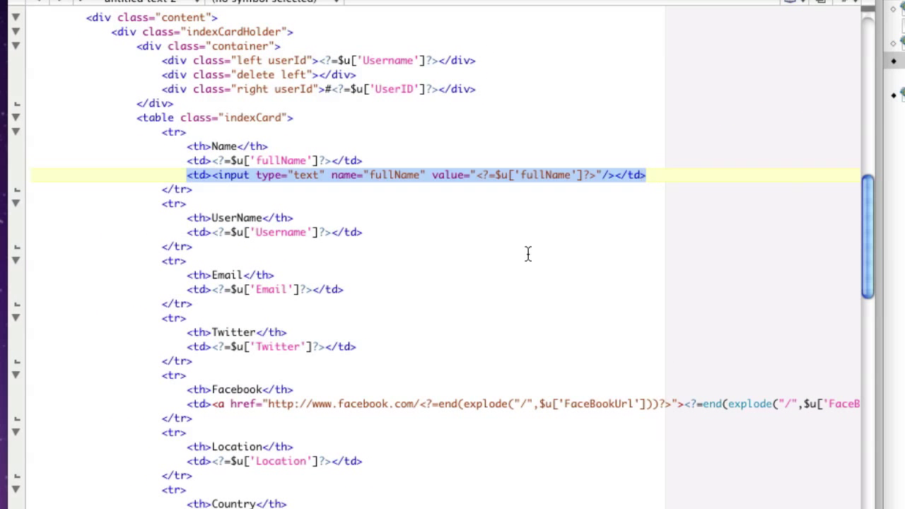
pyautogui.scroll(-3)
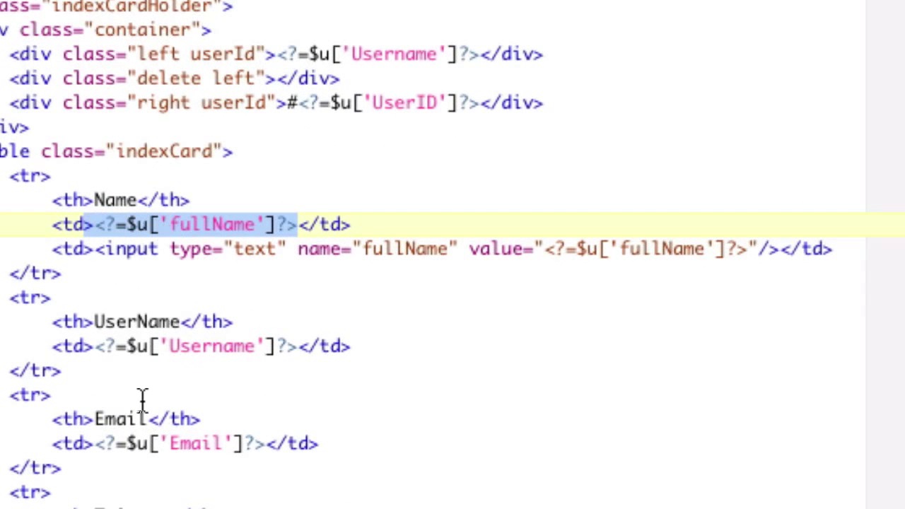
pyautogui.moveTo(206, 243)
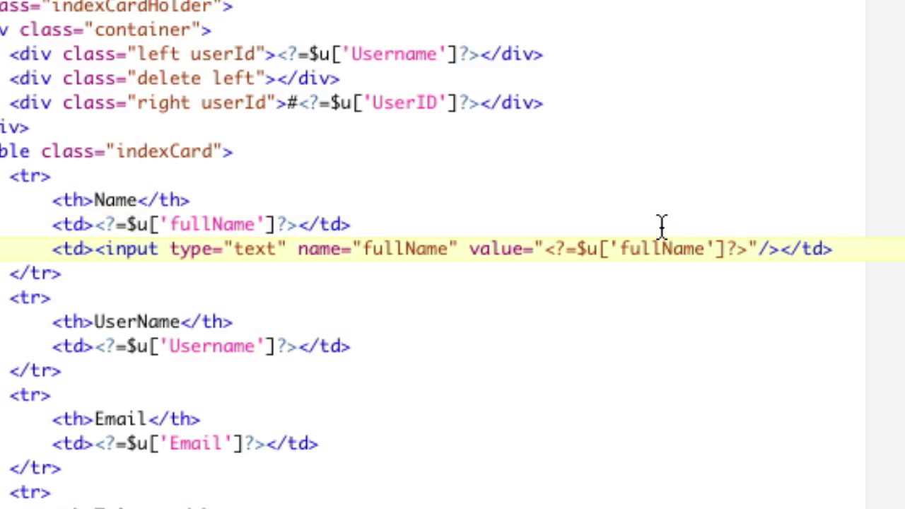
pyautogui.doubleClick(214, 225)
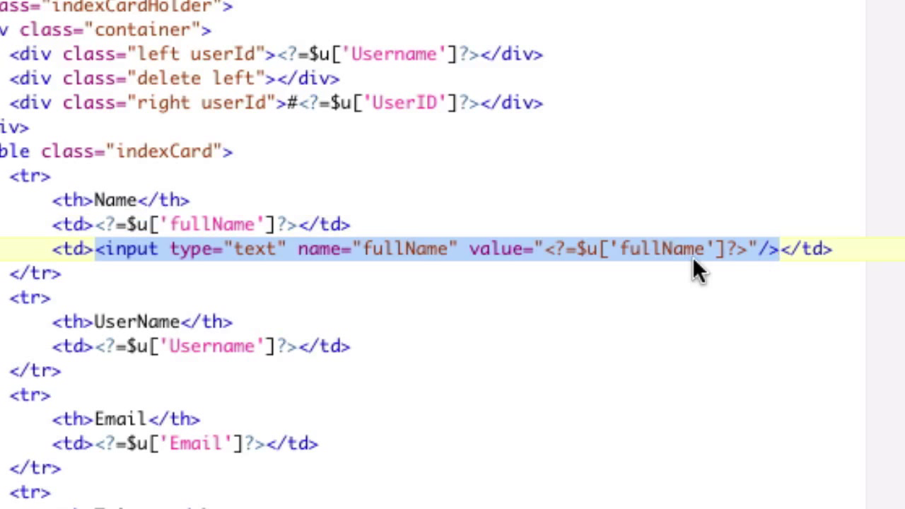
pyautogui.doubleClick(407, 249)
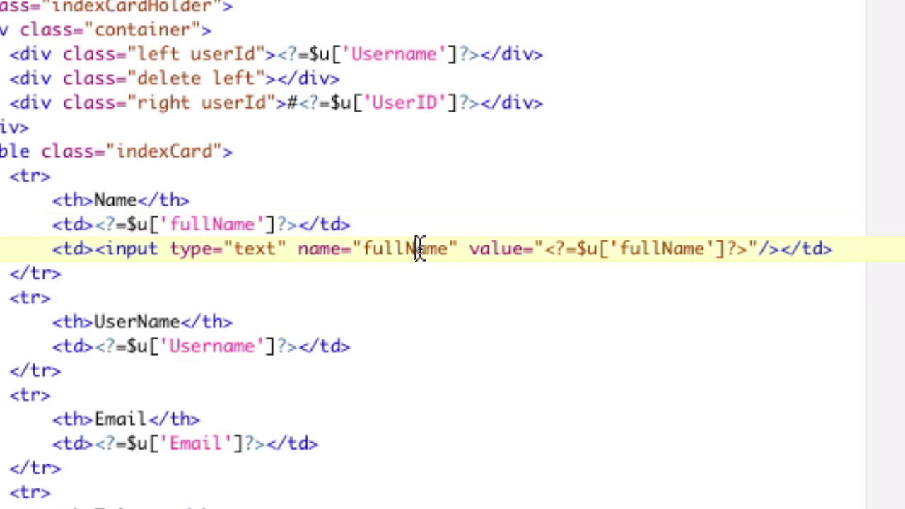
pyautogui.doubleClick(662, 249)
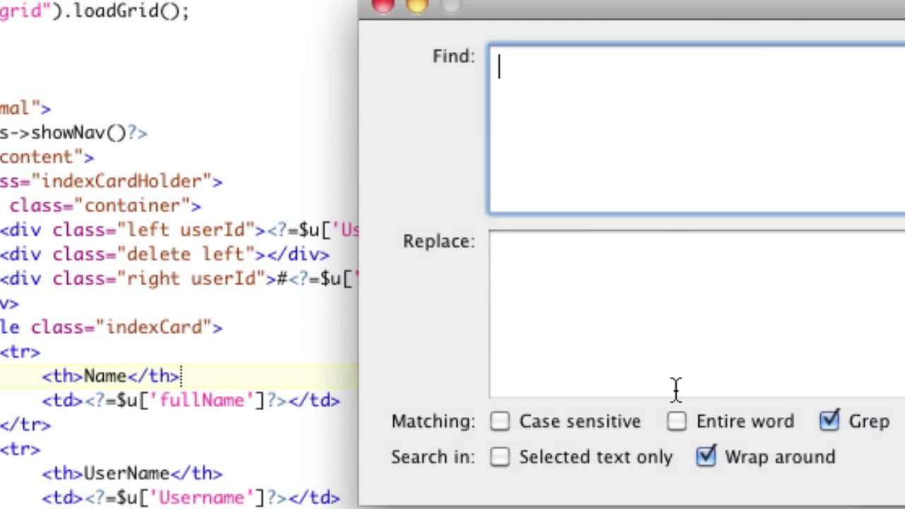
# - Enable Grep matching and enter <?=$u['fullName']?> as the search pattern
pyautogui.click(829, 421)
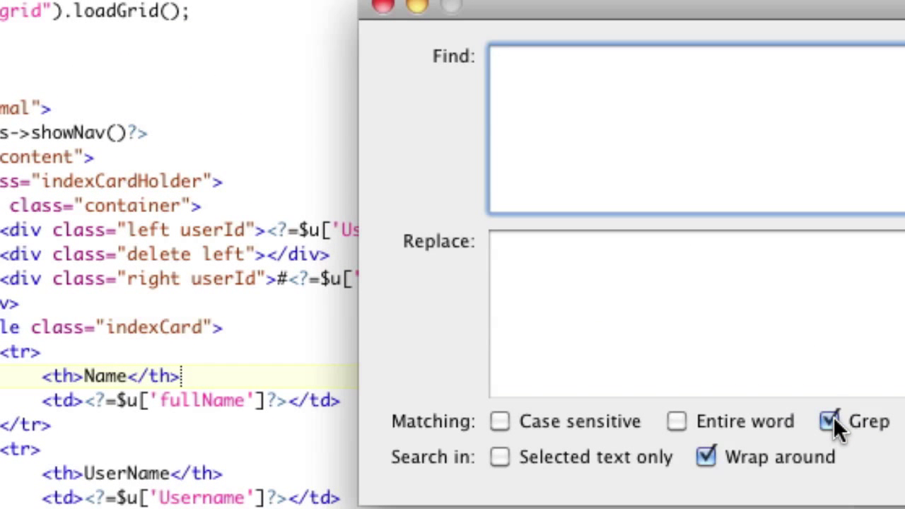
pyautogui.moveTo(833, 422)
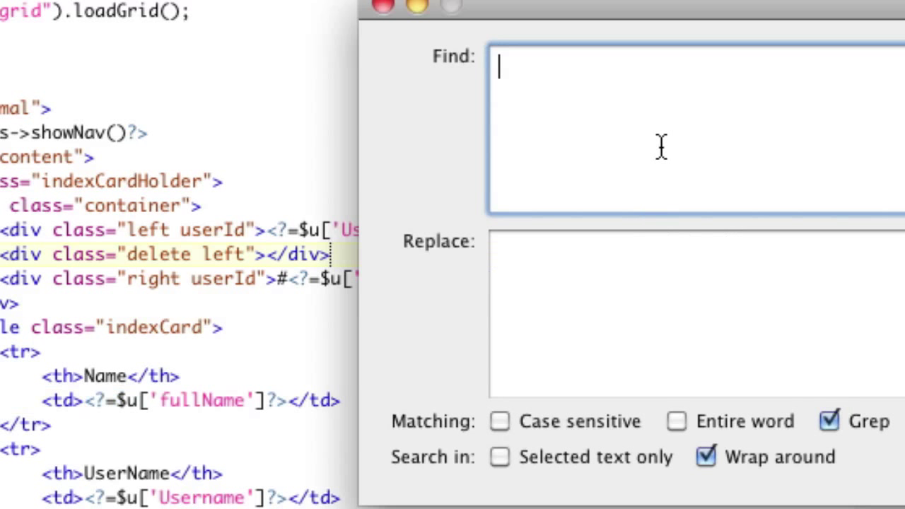
pyautogui.write("<?=$u['fullName']?>")
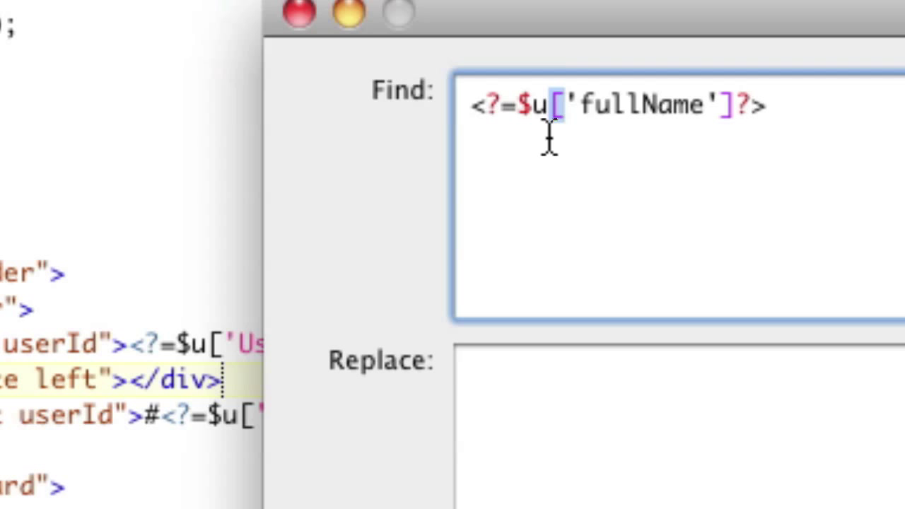
pyautogui.moveTo(497, 96)
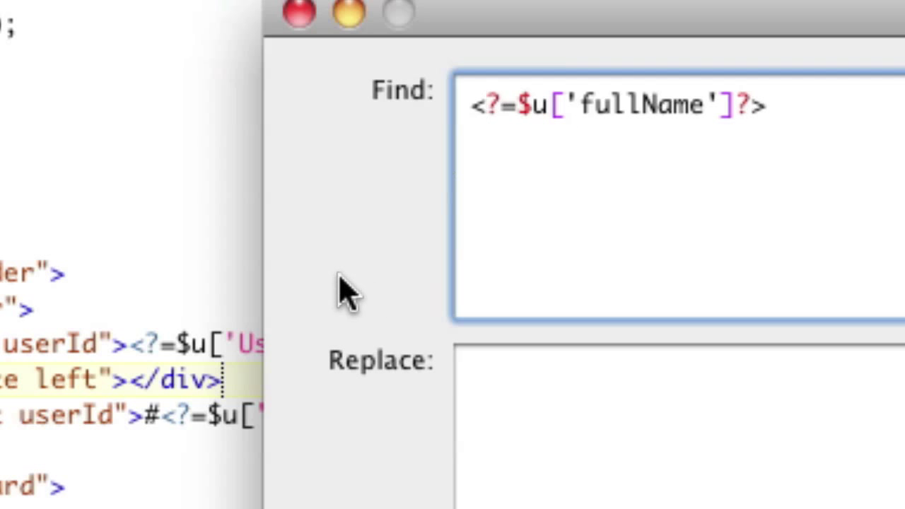
# - Backslash-escape ?, $, [ and ] so the pattern reads <\?=\$u\['fullName'\]\?>
pyautogui.write('\\')
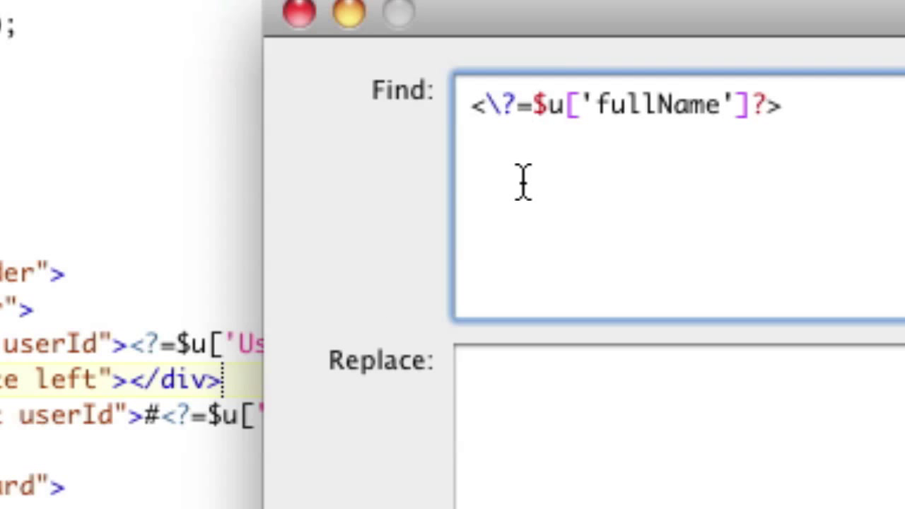
pyautogui.write('\\')
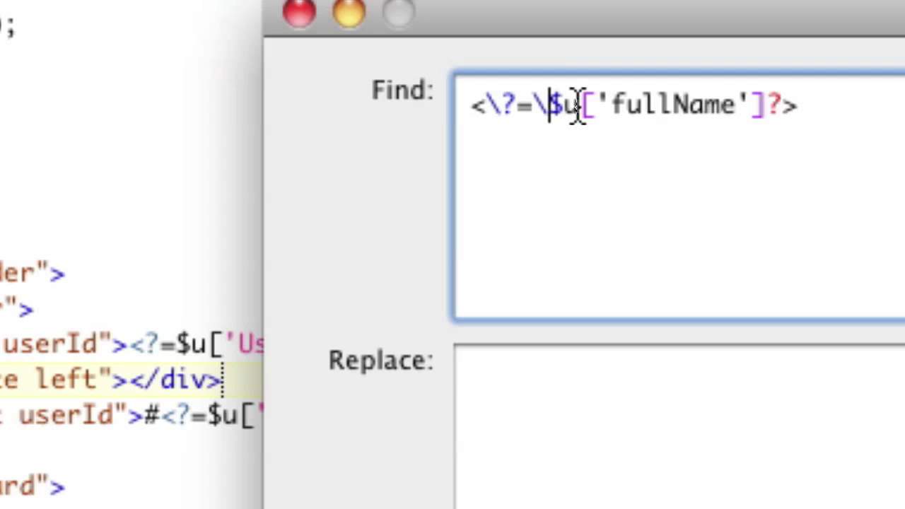
pyautogui.write('\\')
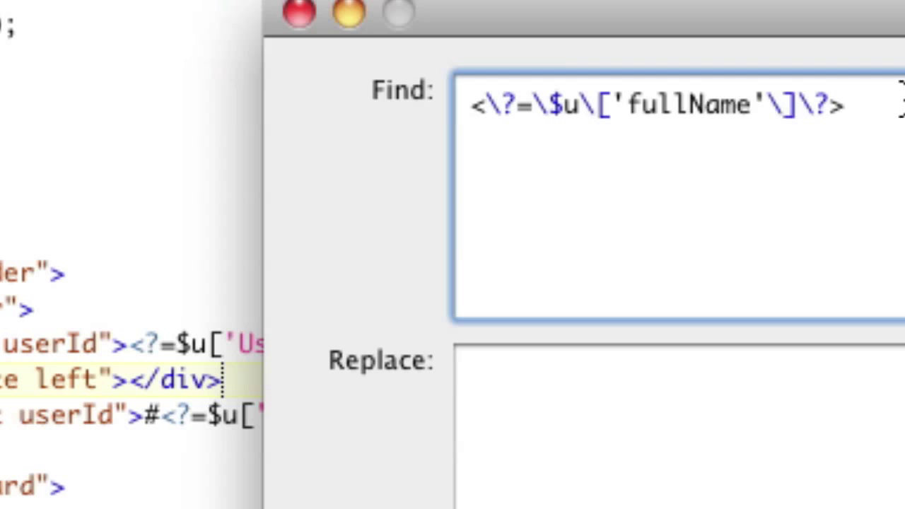
pyautogui.tripleClick(636, 104)
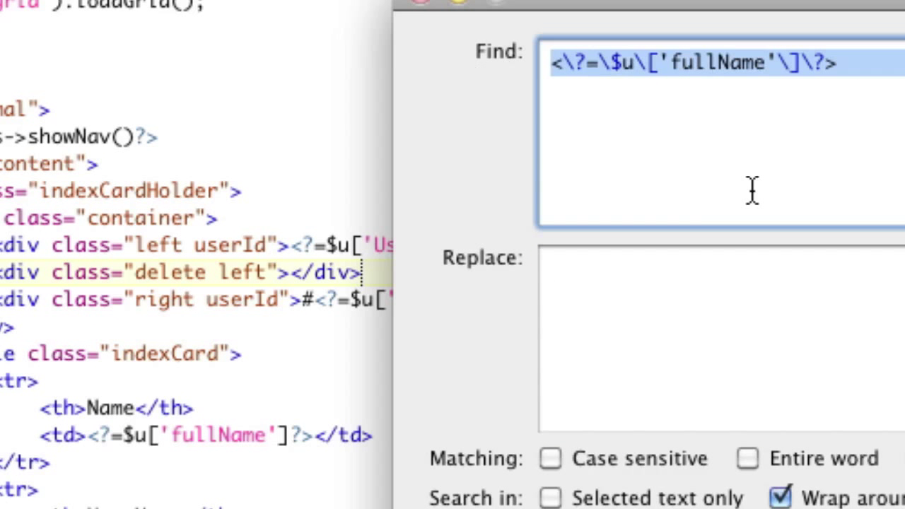
# - Enter test as the replacement text, try the replace, and keep test after undoing
pyautogui.write('yrd')
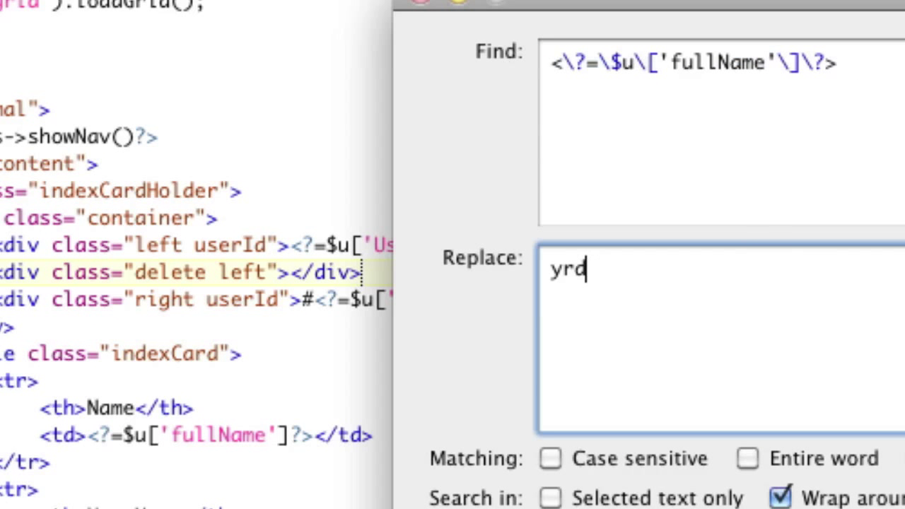
pyautogui.write('test')
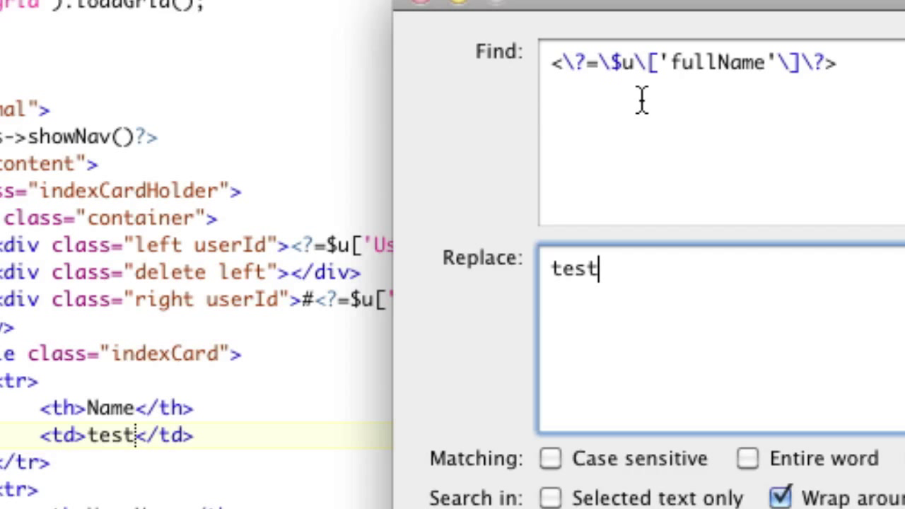
pyautogui.moveTo(280, 297)
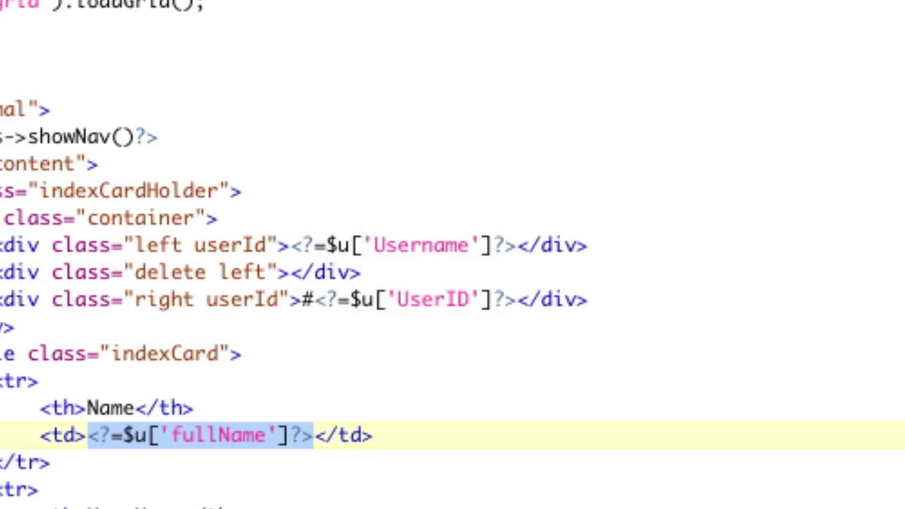
pyautogui.write('test')
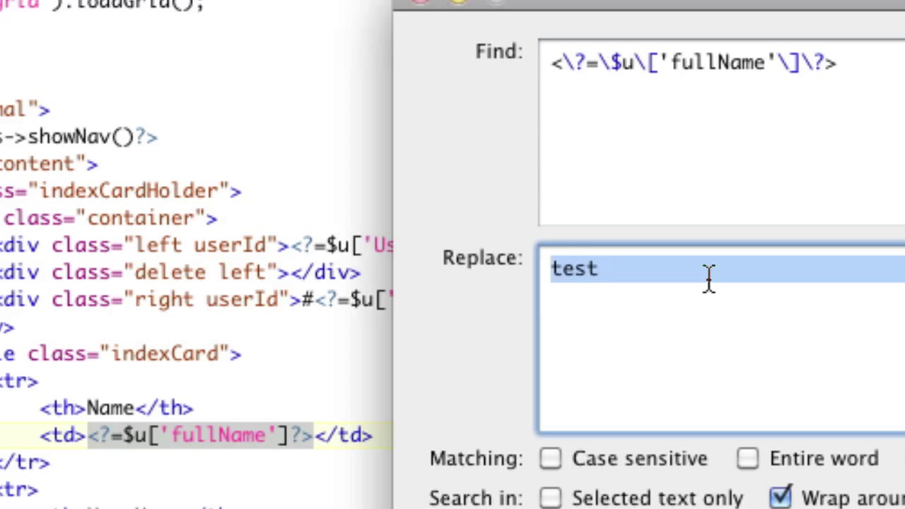
# - Replace the literal fullName in the pattern with a letter character class [a-zA-Z]
pyautogui.click(707, 62)
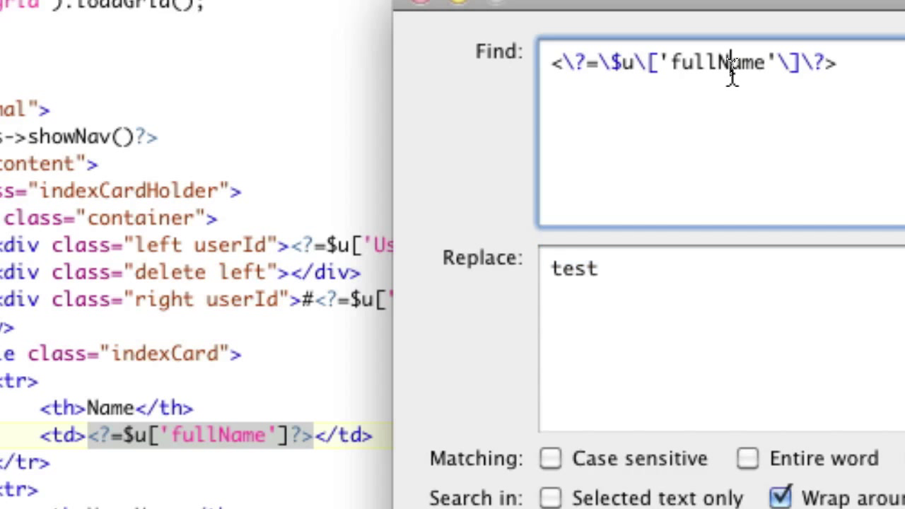
pyautogui.doubleClick(715, 62)
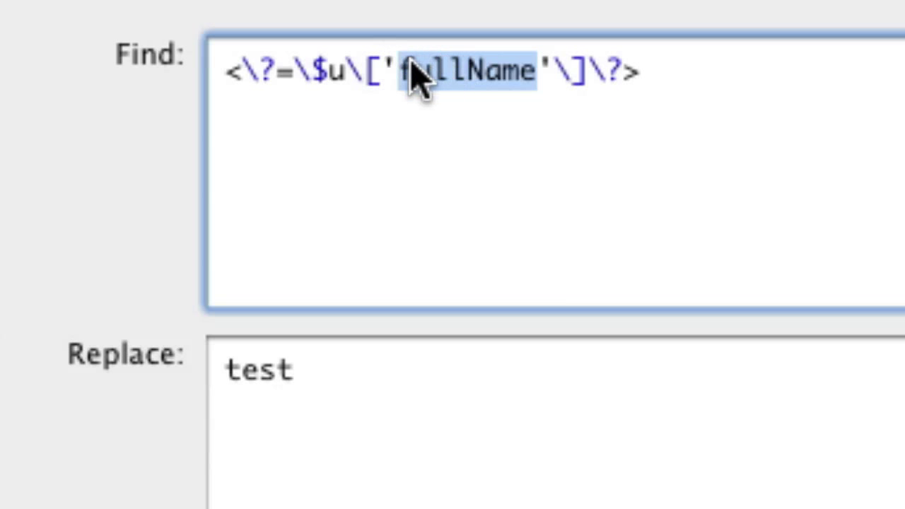
pyautogui.moveTo(17, 212)
pyautogui.write('[')
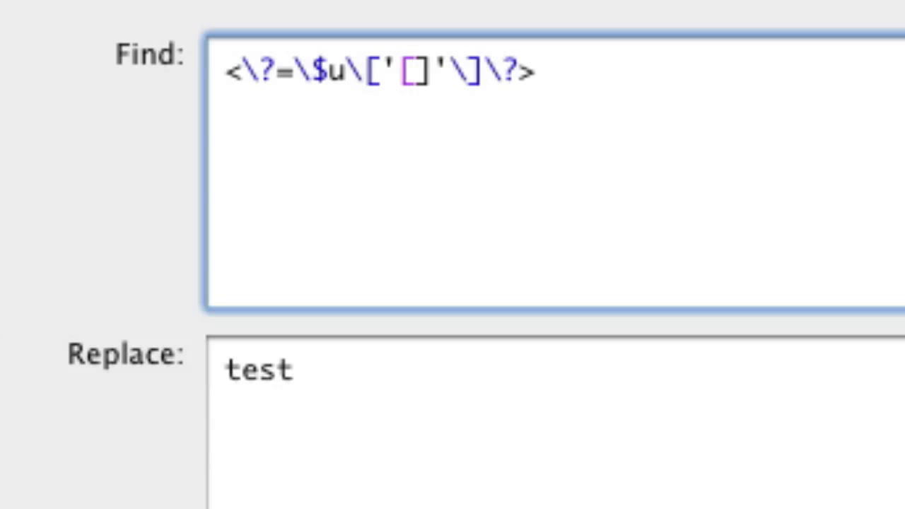
pyautogui.write('\\w')
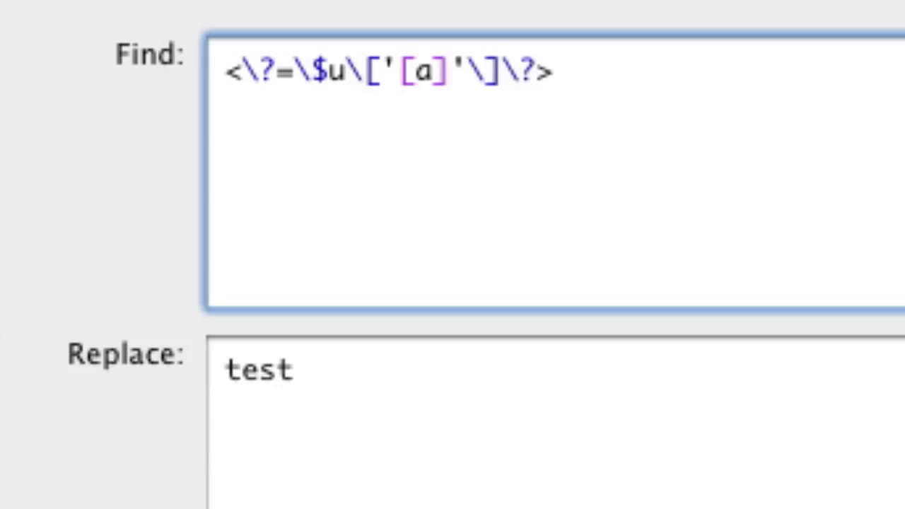
pyautogui.write('-zA-Z')
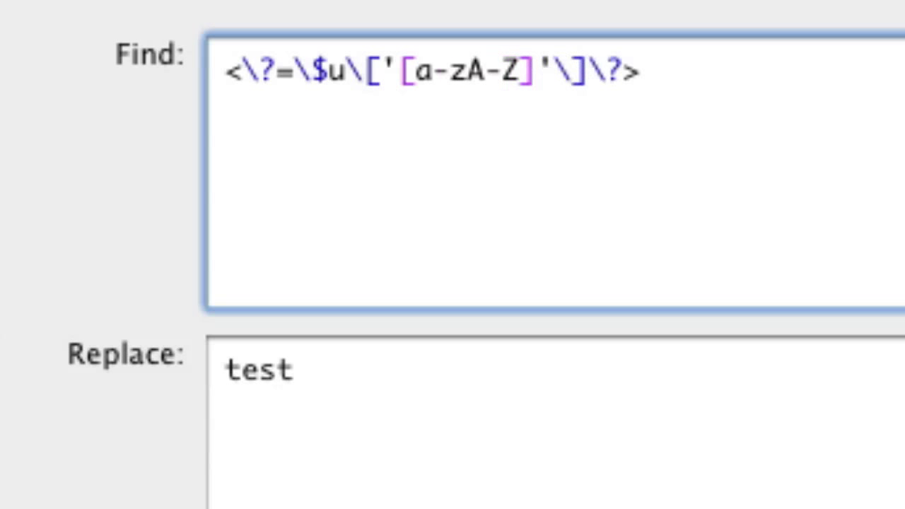
# - Change the class to [\w]+ giving <\?=\$u\['[\w]+'\]\?>
pyautogui.click(523, 71)
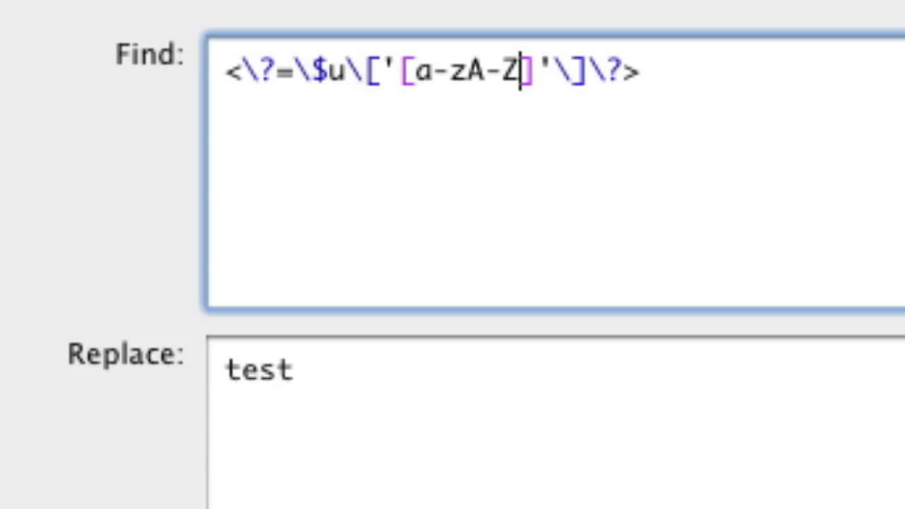
pyautogui.press('Backspace')
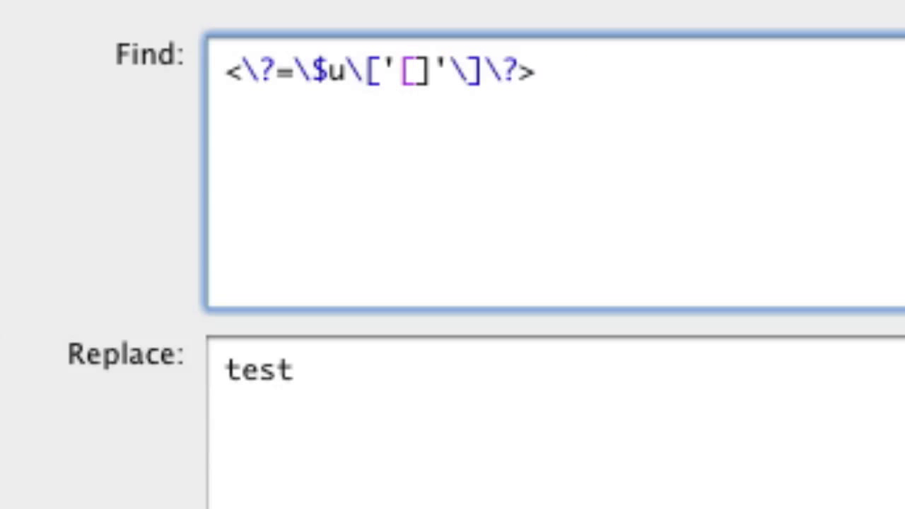
pyautogui.write('\\w')
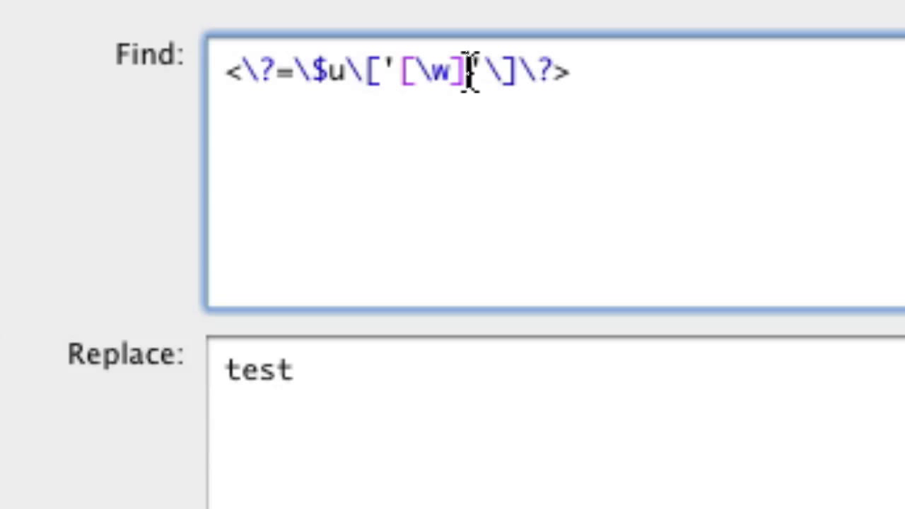
pyautogui.moveTo(479, 102)
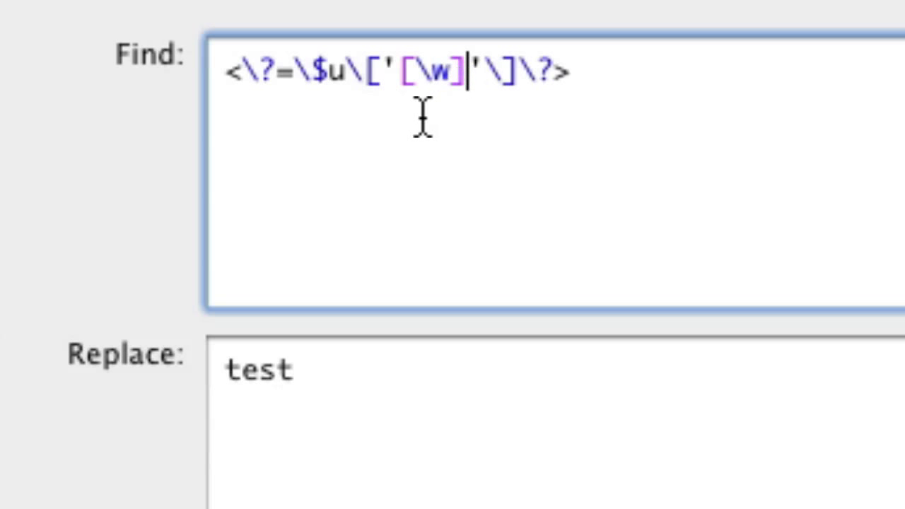
pyautogui.write('+')
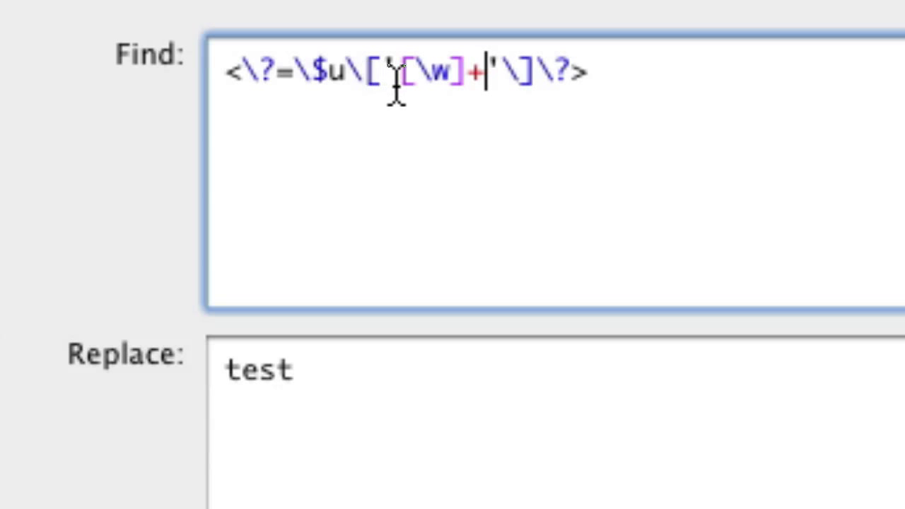
pyautogui.moveTo(401, 71); pyautogui.dragTo(466, 71)
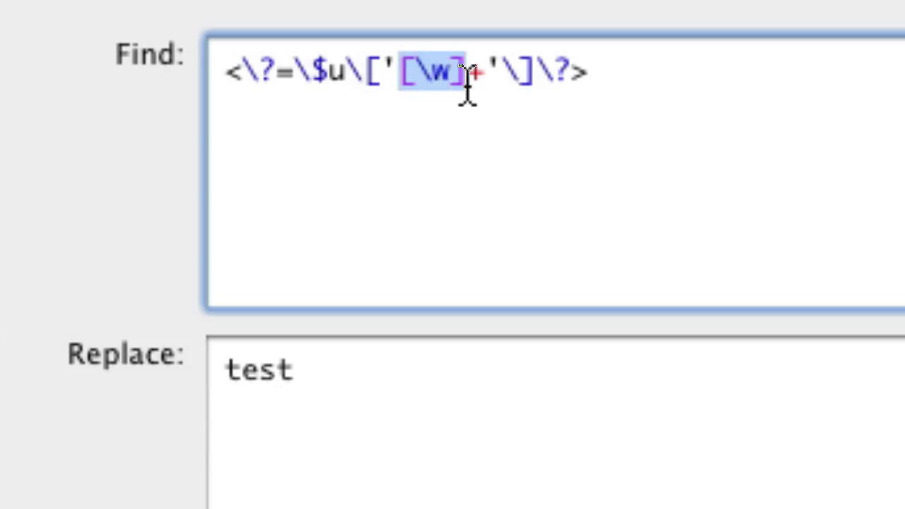
pyautogui.moveTo(446, 237)
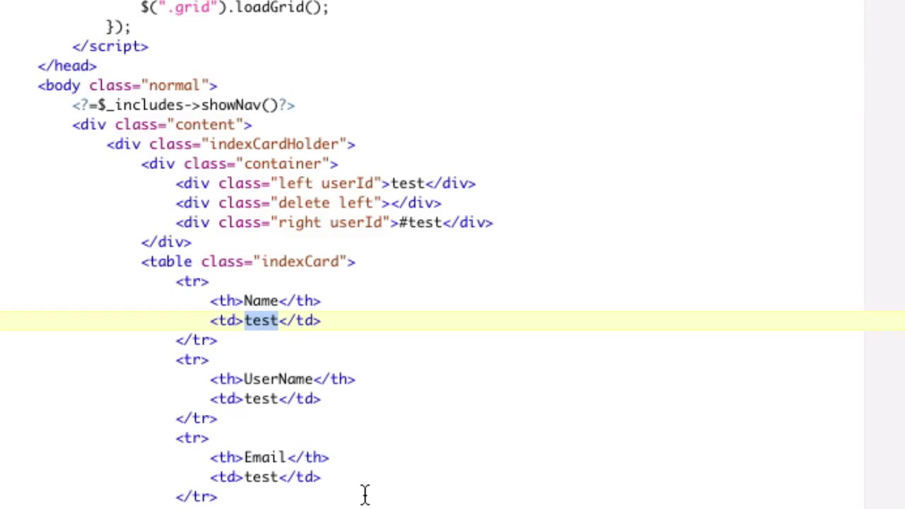
# - Replace All so the user-field echoes like Name, UserName and Email become test
pyautogui.click(328, 458)
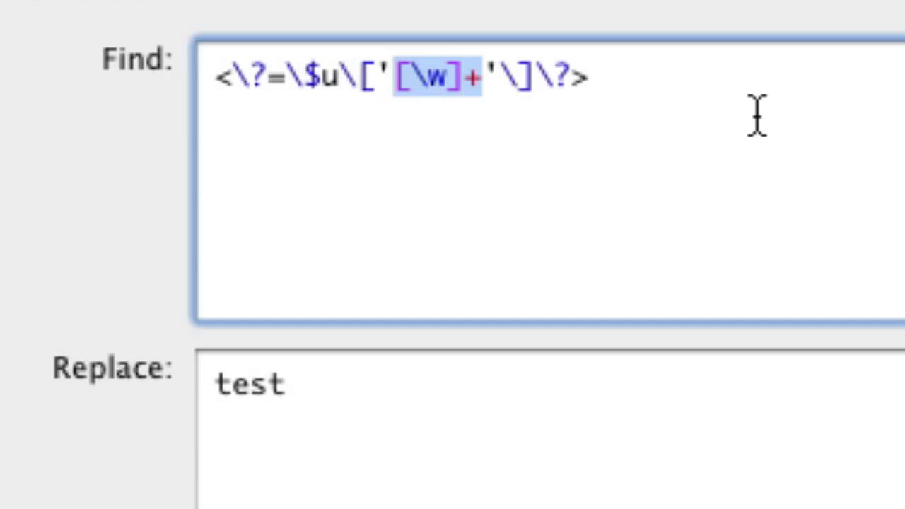
pyautogui.moveTo(577, 191)
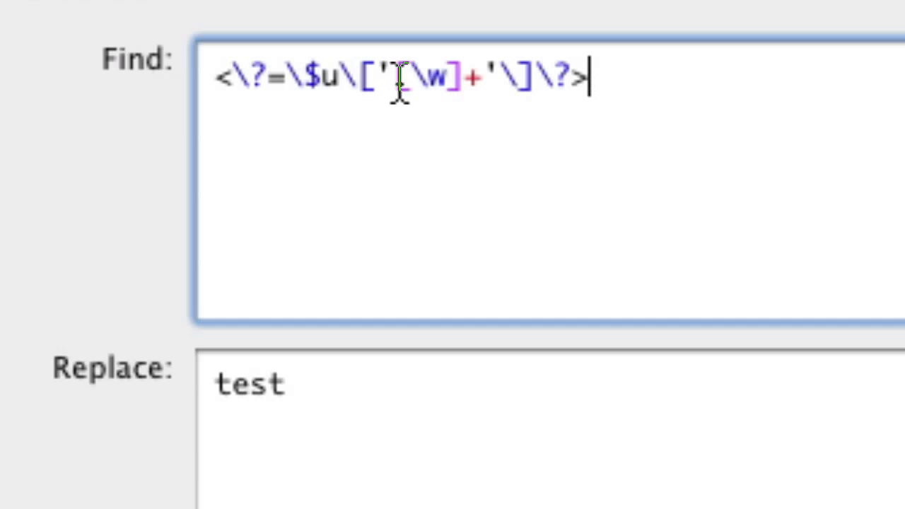
# - Wrap [\w]+ in parentheses to form the capture group ([\w]+)
pyautogui.doubleClick(424, 78)
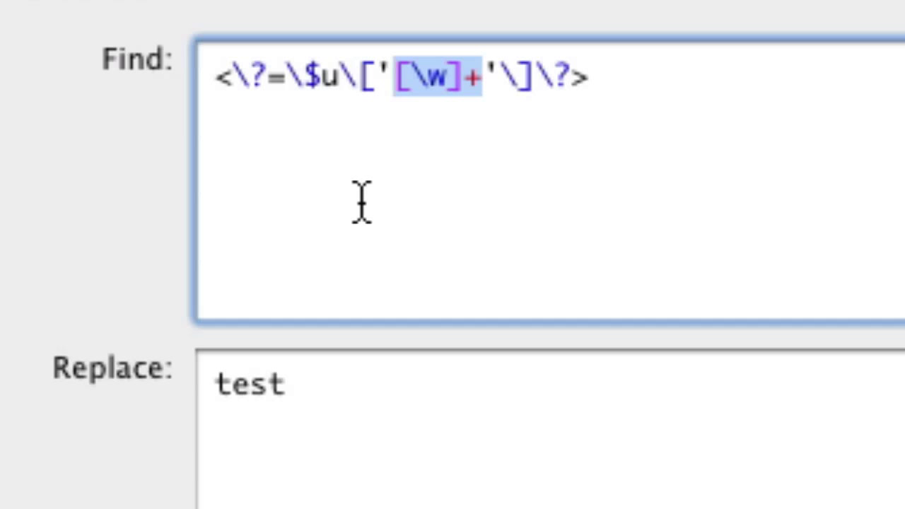
pyautogui.write('(')
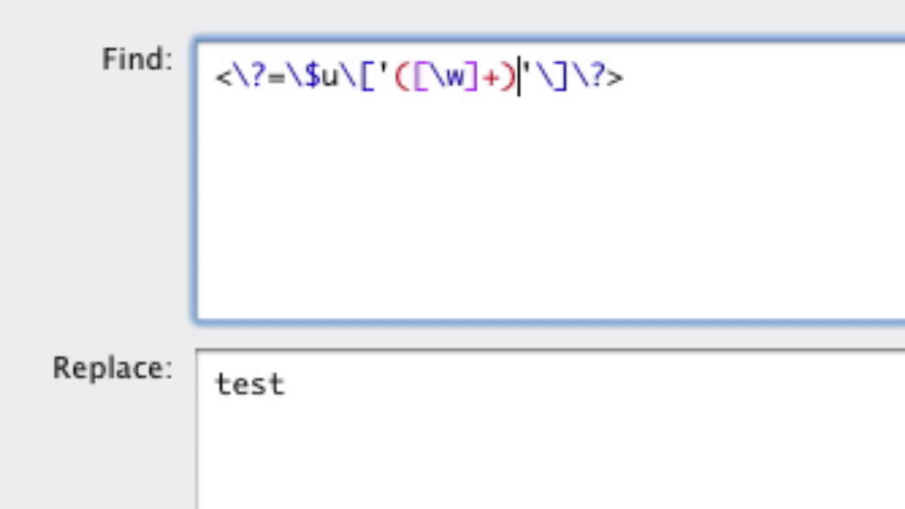
pyautogui.press('Backspace')
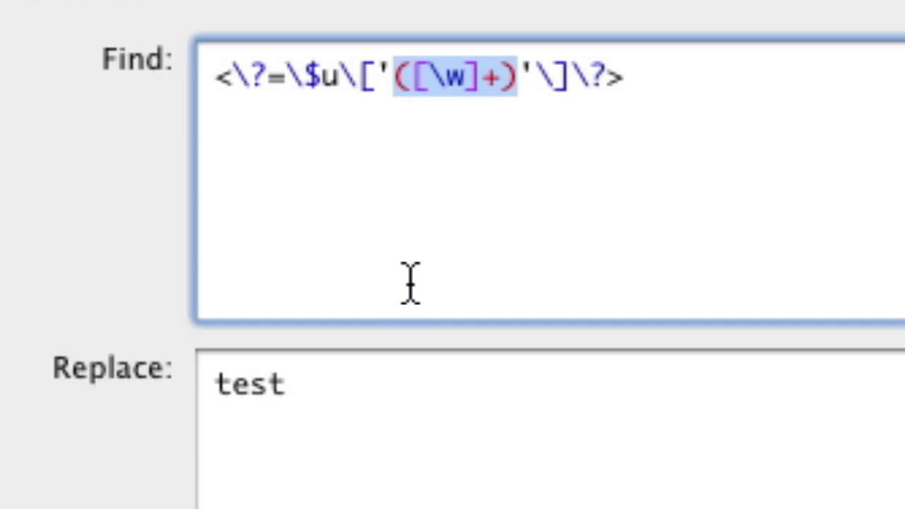
pyautogui.moveTo(409, 272)
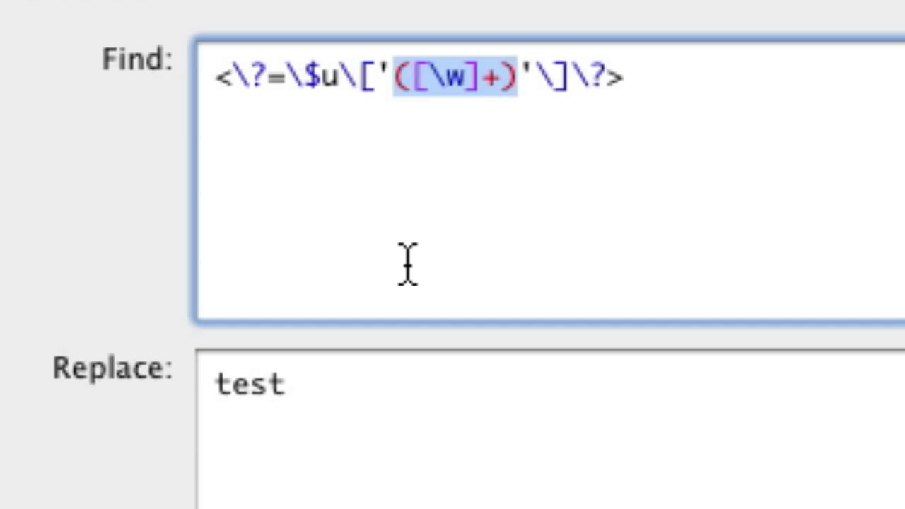
pyautogui.moveTo(367, 407)
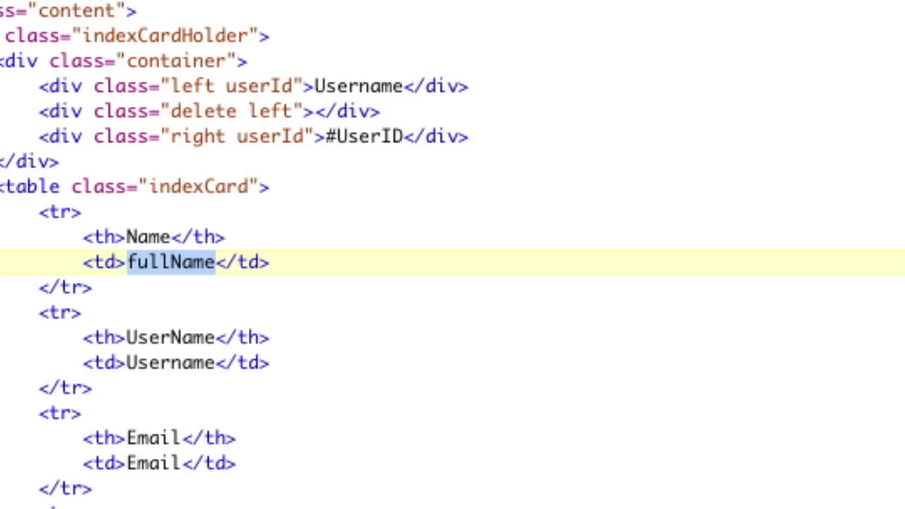
pyautogui.moveTo(540, 461)
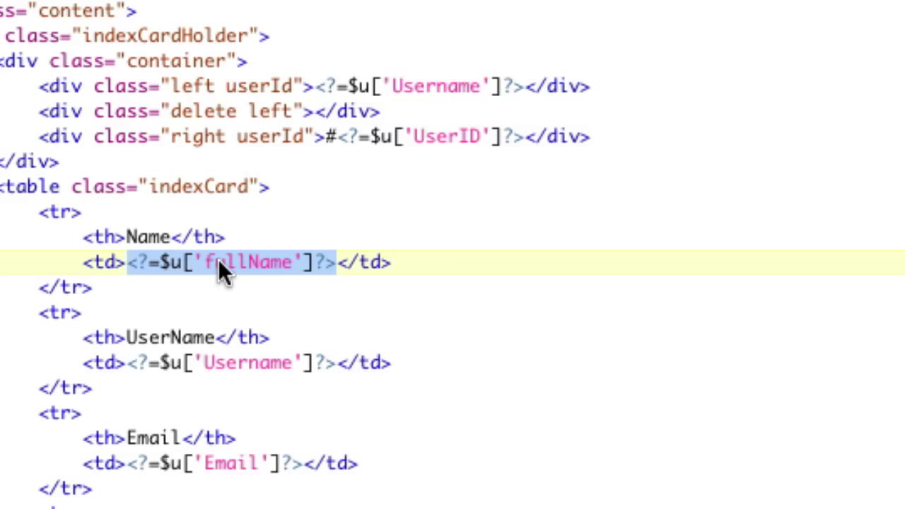
# - Replace All with \1, check the key names like fullName, then undo to restore the tags
pyautogui.doubleClick(254, 262)
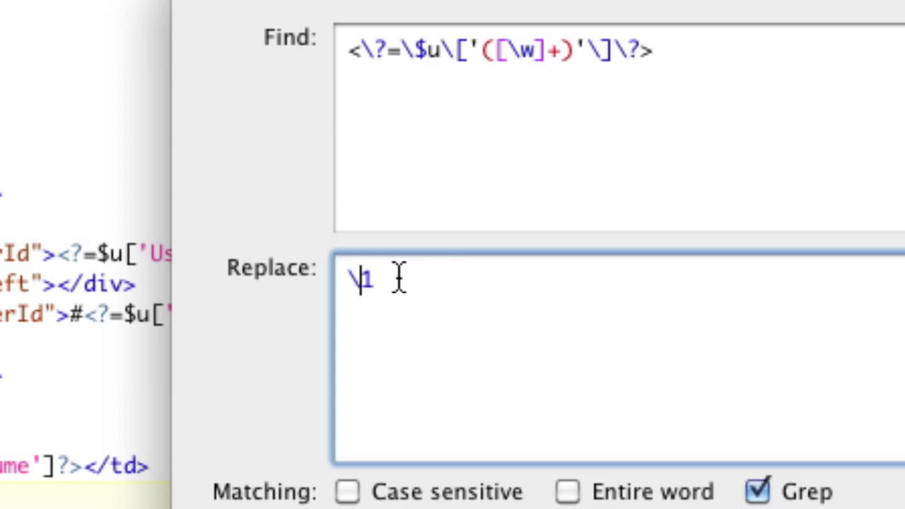
pyautogui.moveTo(198, 290)
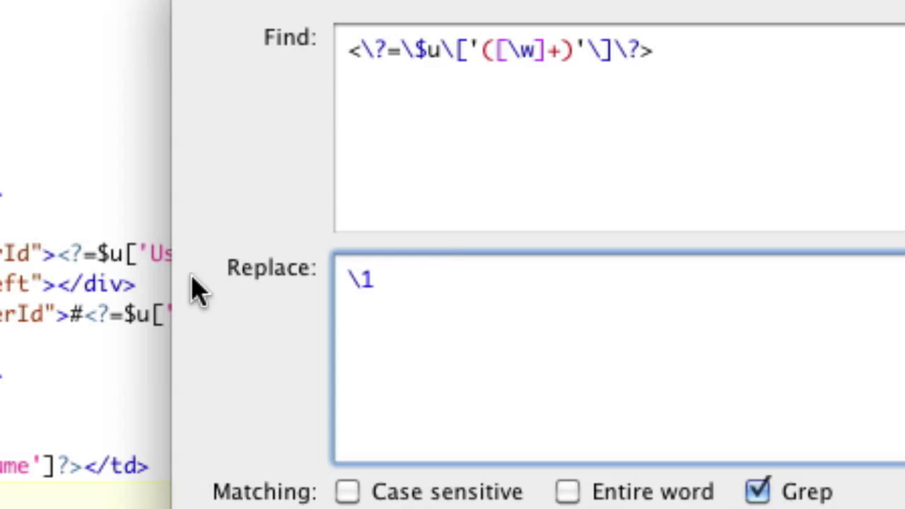
# - Build the replacement <input type="text" name="..." value="<?=$u['fullName']?>"/> reusing the PHP tag
pyautogui.write('<in')
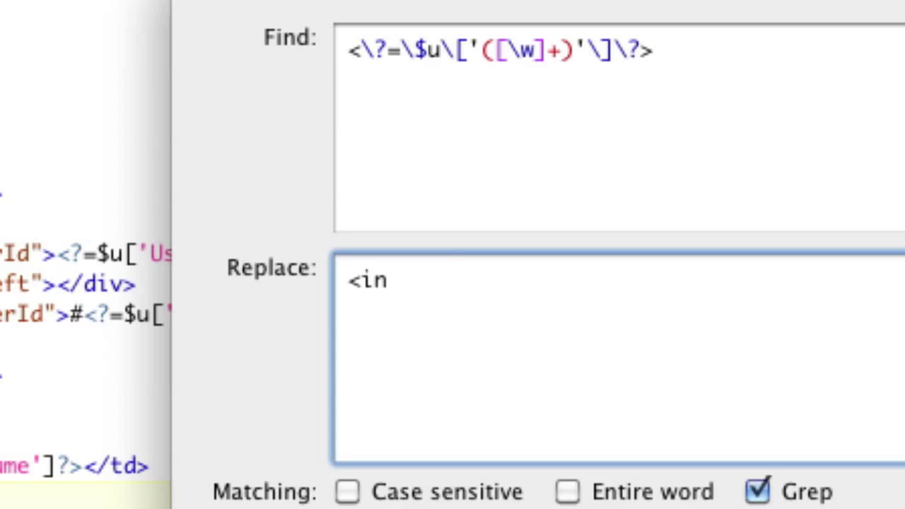
pyautogui.write('put type="text" name="fullName" valu')
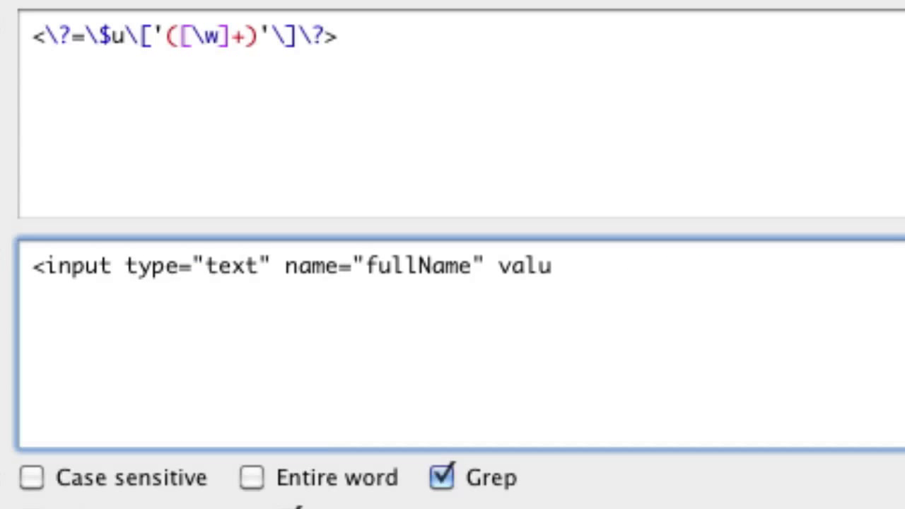
pyautogui.write('e=""')
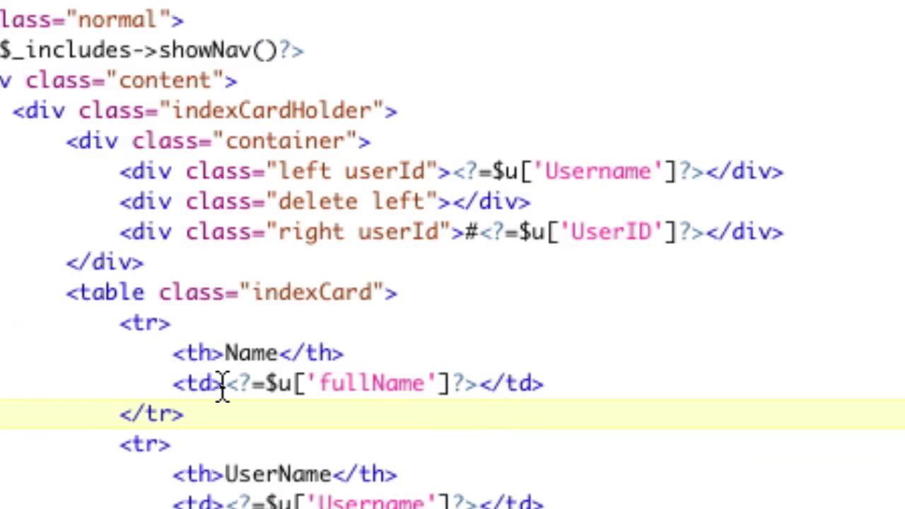
pyautogui.moveTo(225, 383); pyautogui.dragTo(478, 383)
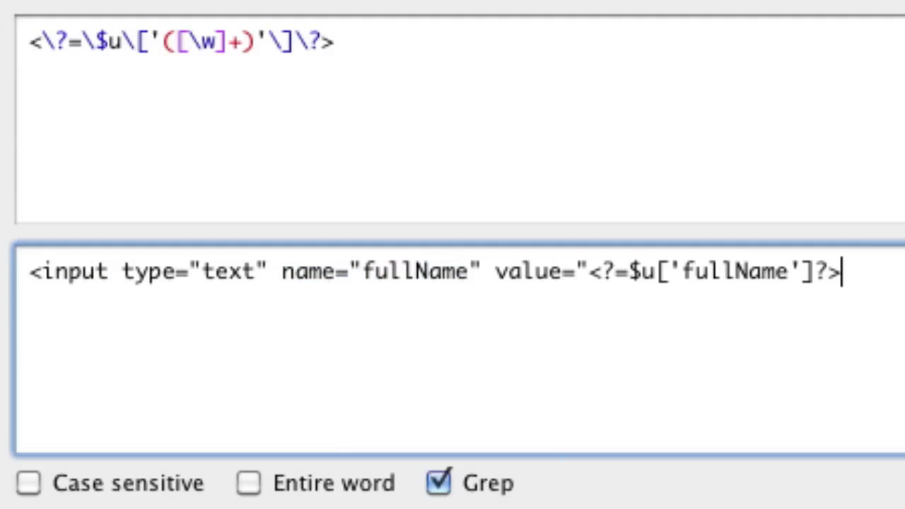
pyautogui.write('"/>')
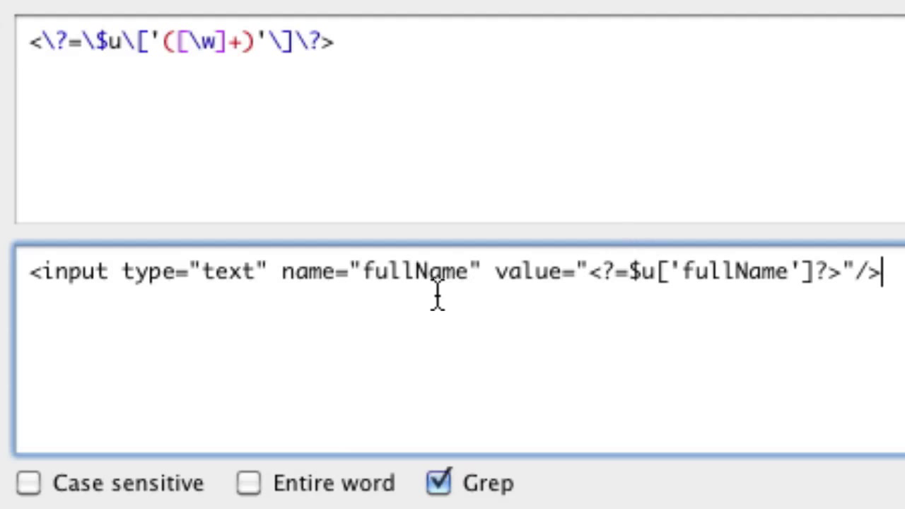
# - Swap fullName for \1 in both the name attribute and the value tag
pyautogui.doubleClick(416, 272)
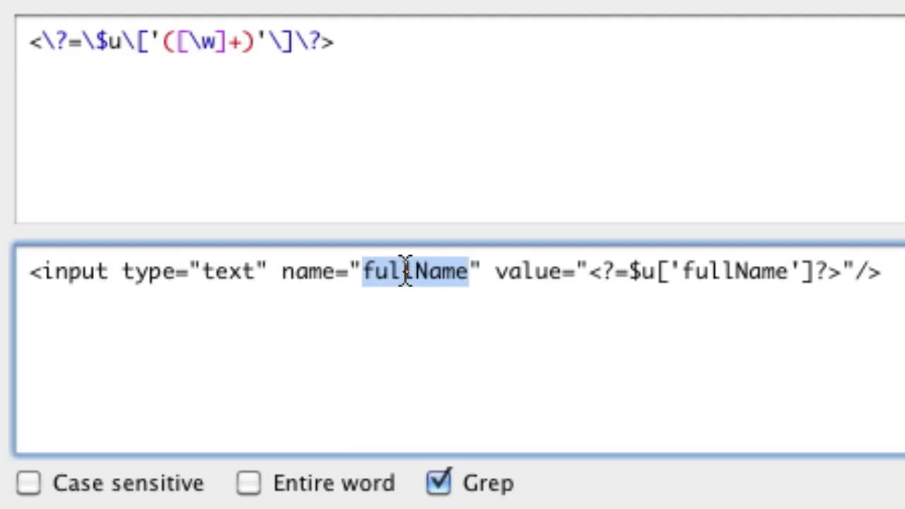
pyautogui.write('\\1')
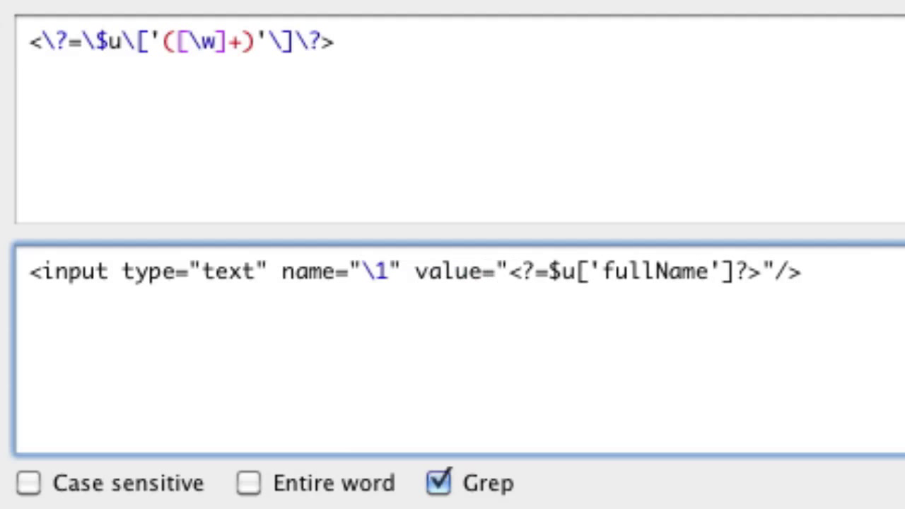
pyautogui.doubleClick(653, 271)
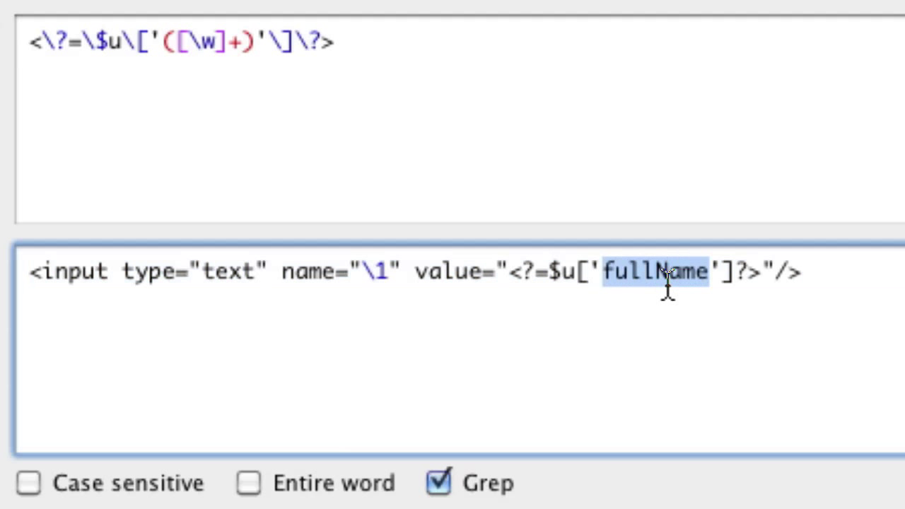
pyautogui.write('\\1')
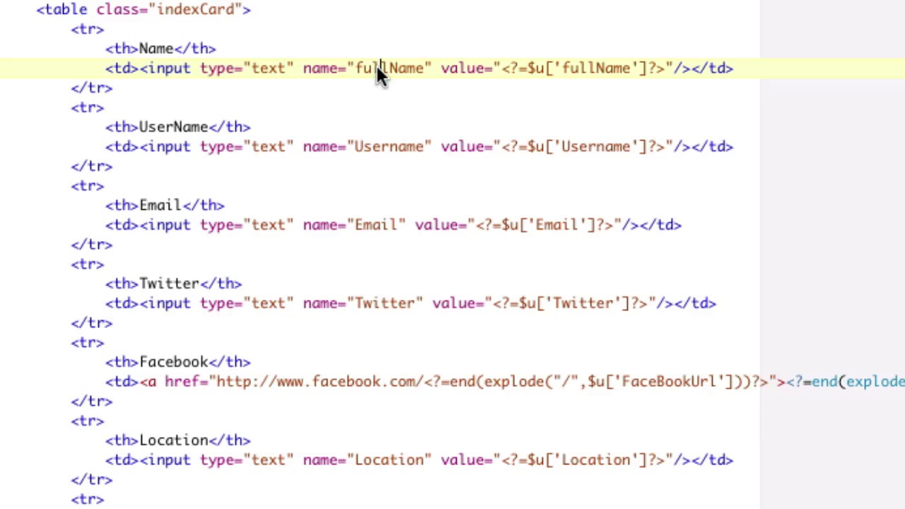
pyautogui.moveTo(601, 73)
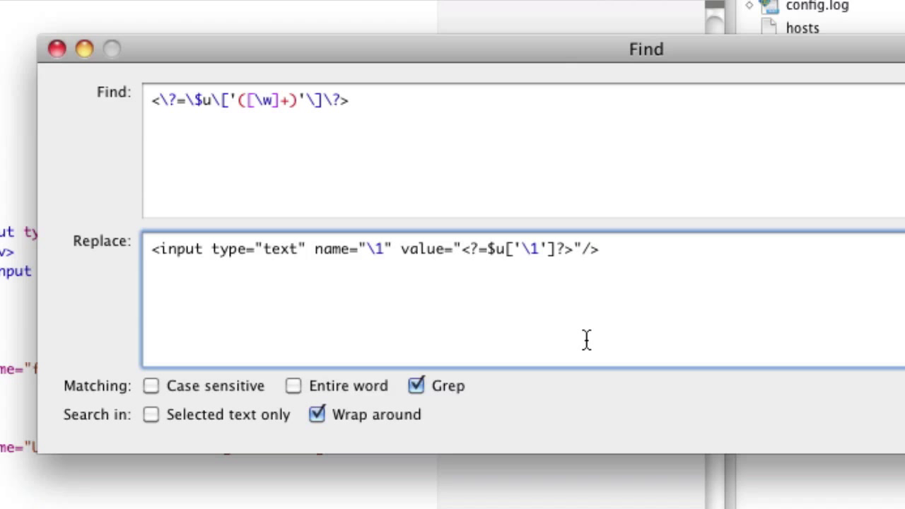
pyautogui.moveTo(563, 313)
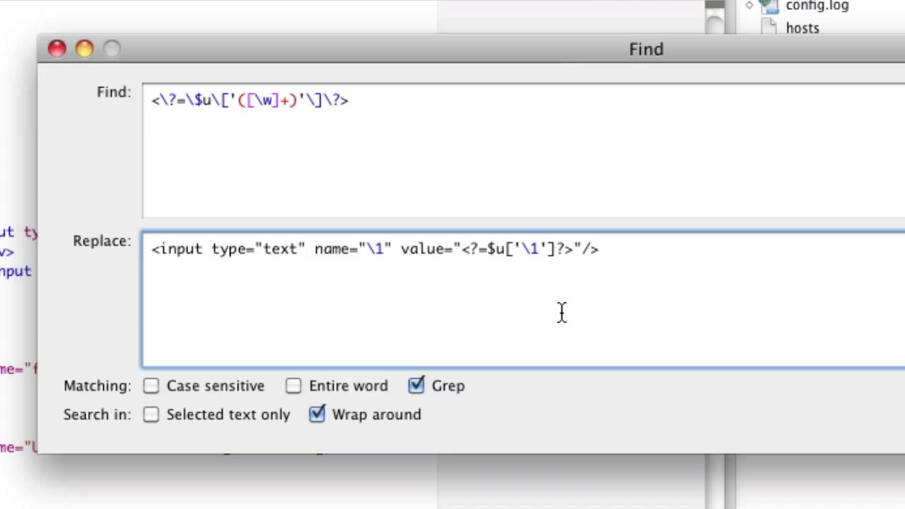